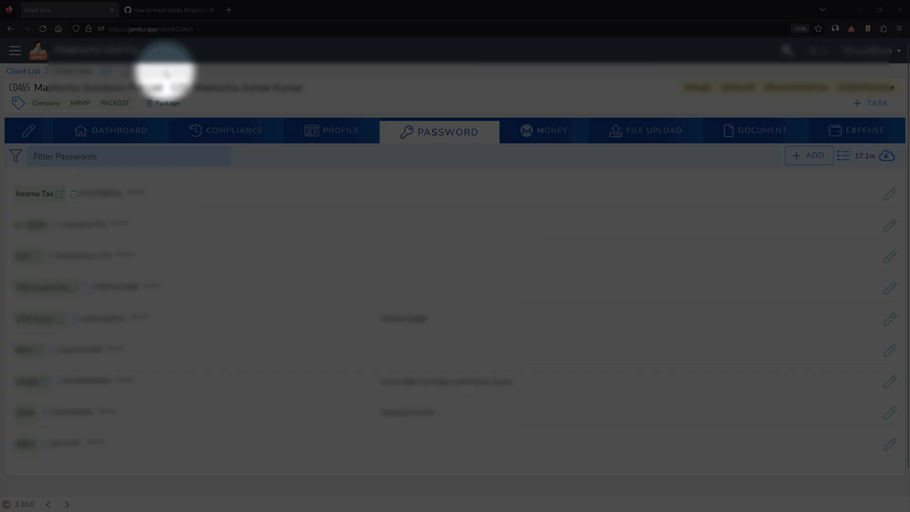
Launch the client's saved Income Tax login into the e-Filing portal in a new tab.
click(439, 130)
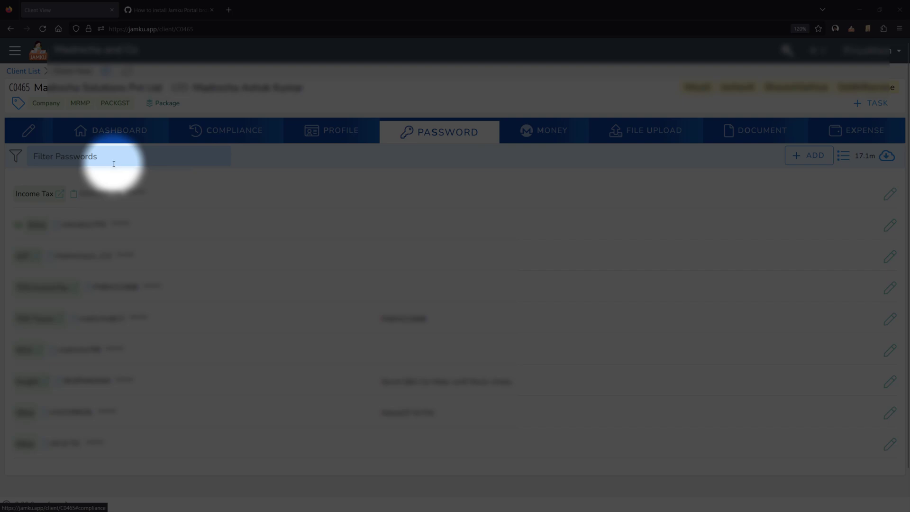
click(58, 193)
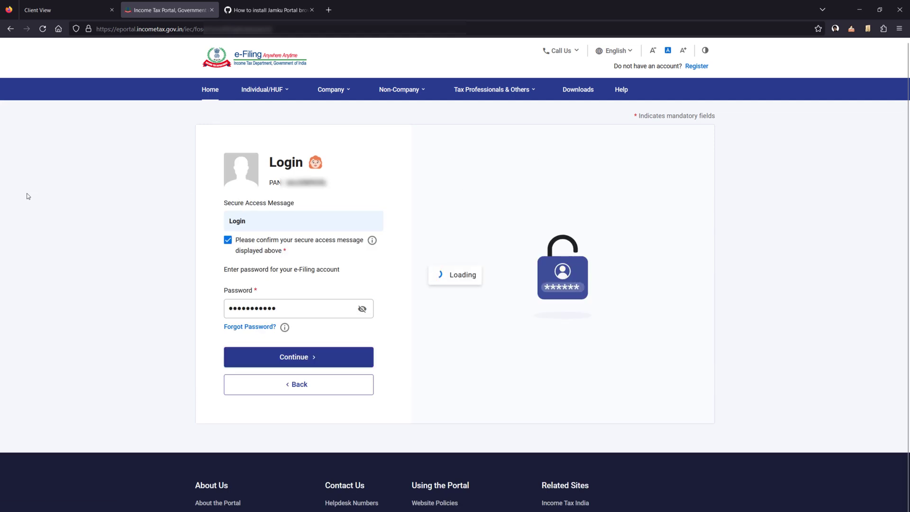
Let the e-Filing auto-login finish and the Dashboard page load.
click(298, 357)
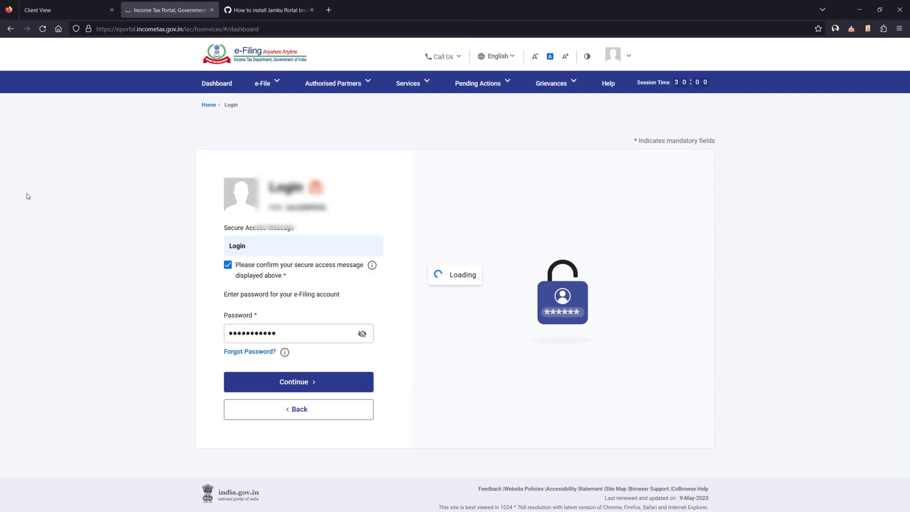
click(298, 381)
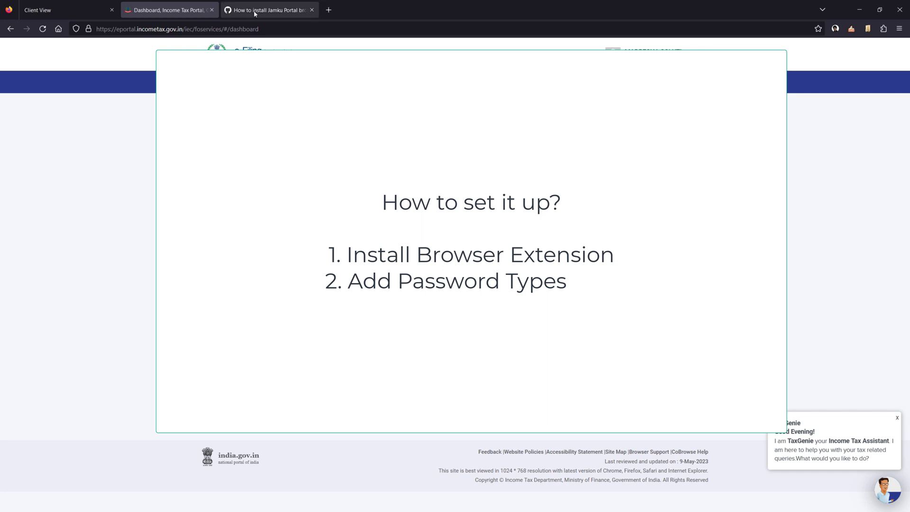
Read the GitHub guide's Edge, Chrome and Firefox extension steps down to permissions.
click(267, 10)
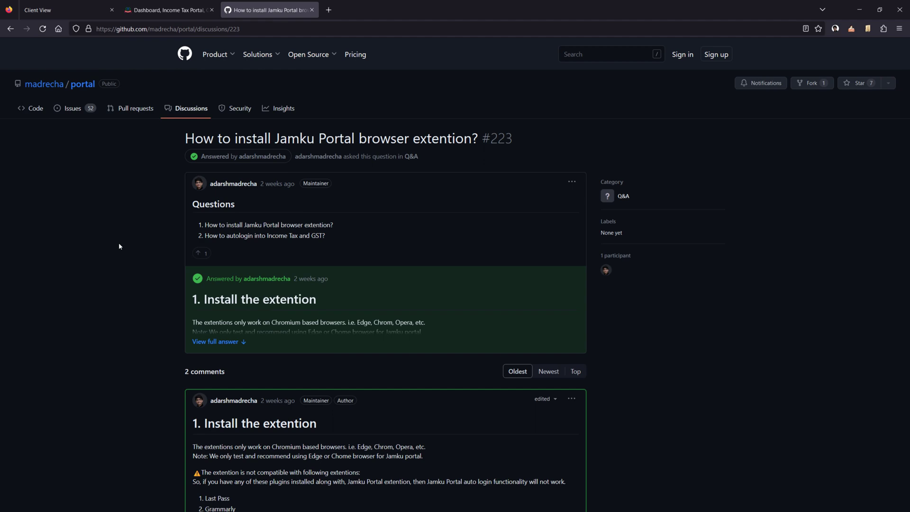
mouse_move(128, 279)
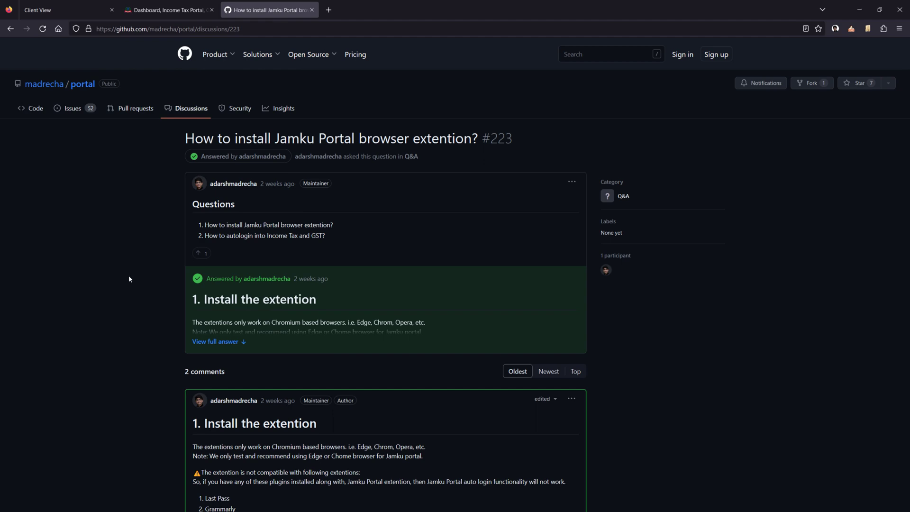
scroll(down, 3)
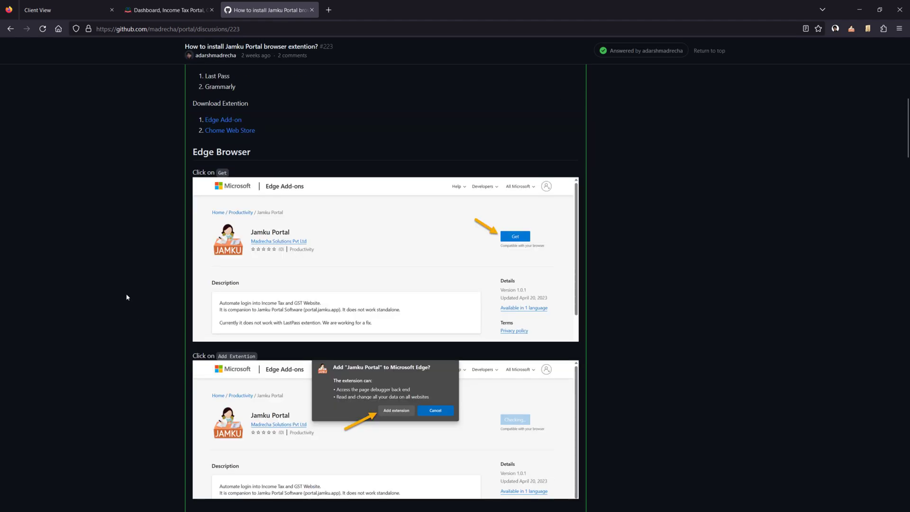
scroll(down, 3)
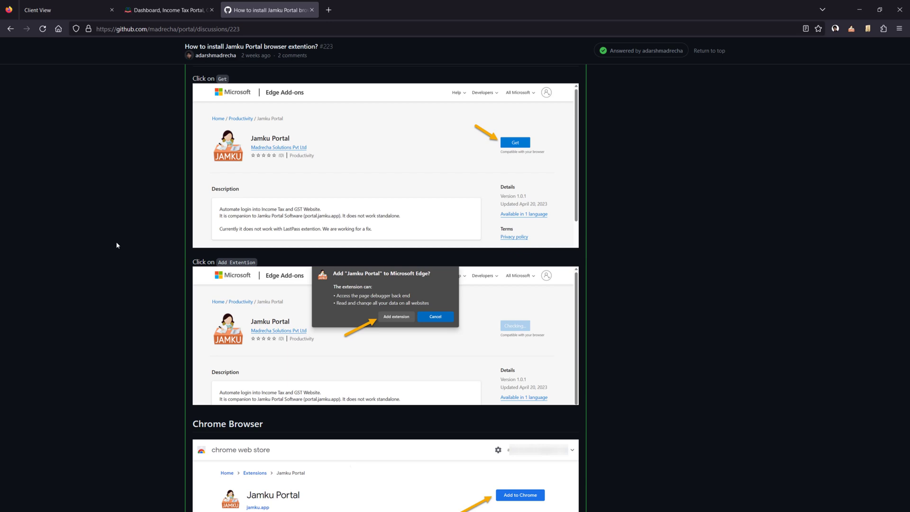
scroll(down, 3)
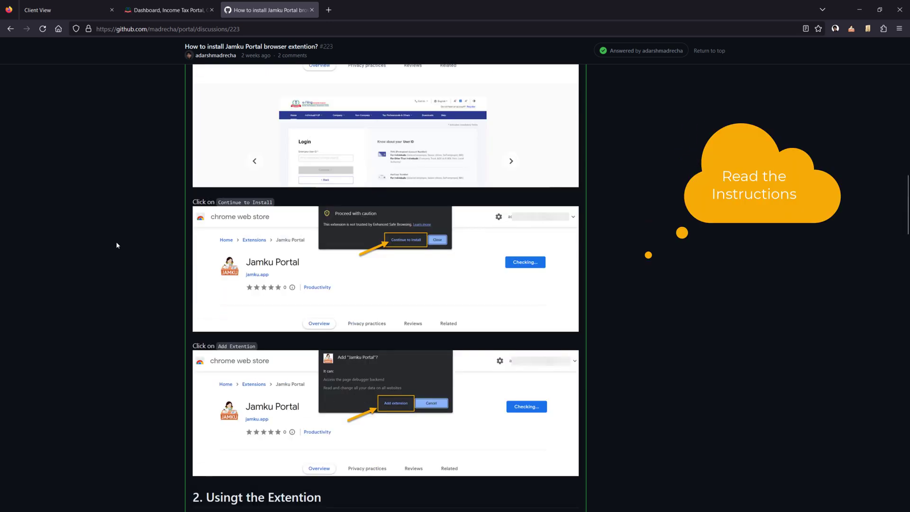
scroll(down, 3)
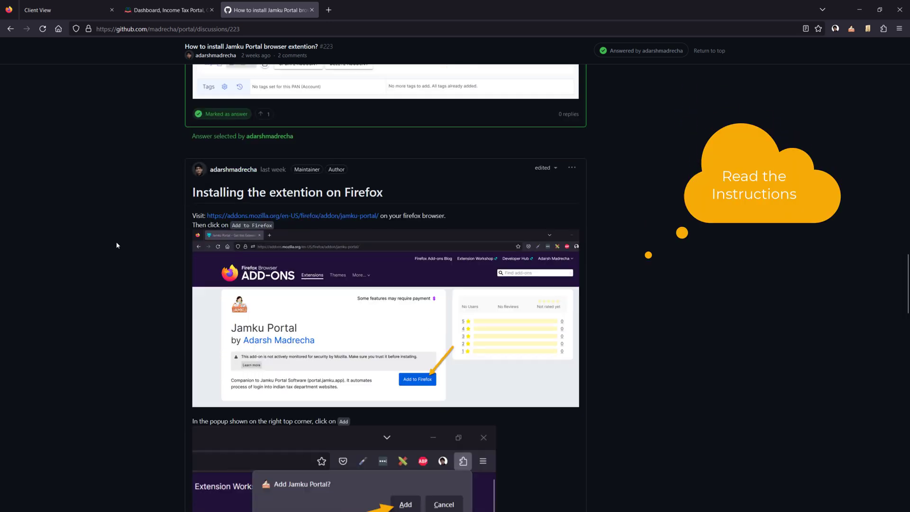
scroll(down, 3)
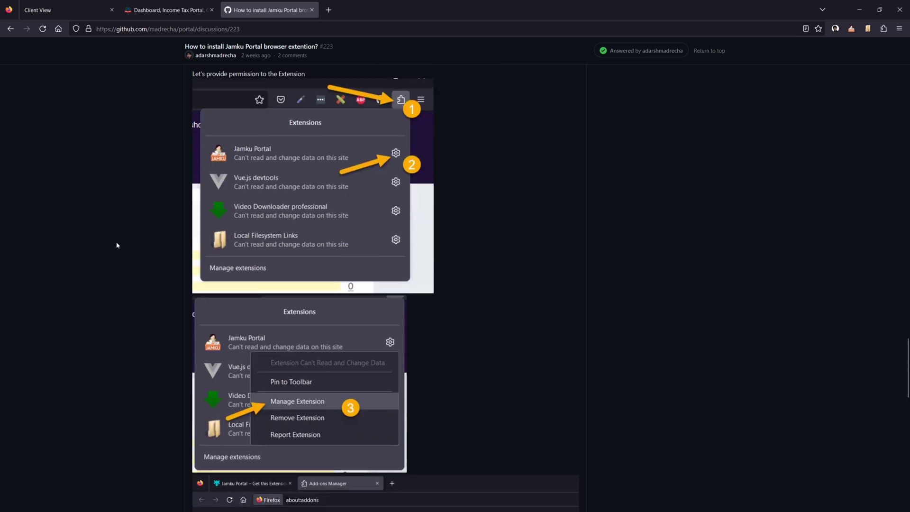
scroll(down, 3)
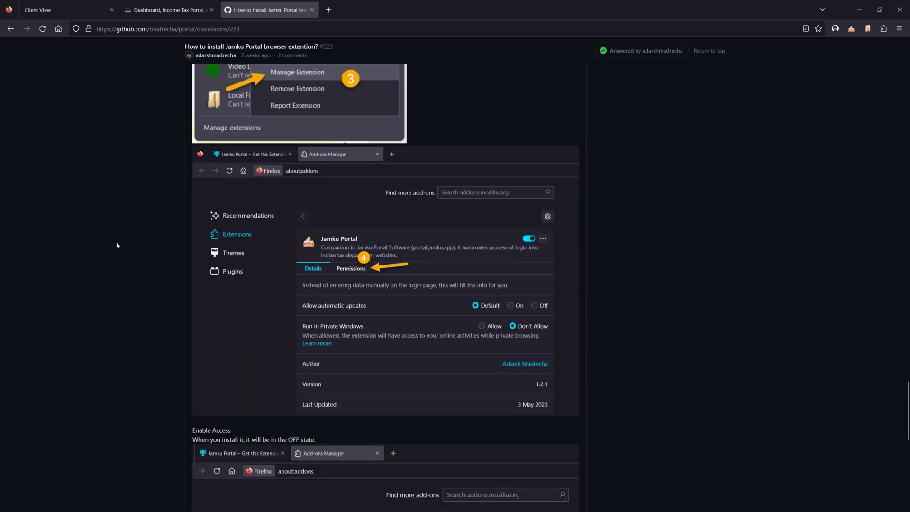
Search 'off' to reach Office Config's Password Types and start adding a password type.
click(64, 9)
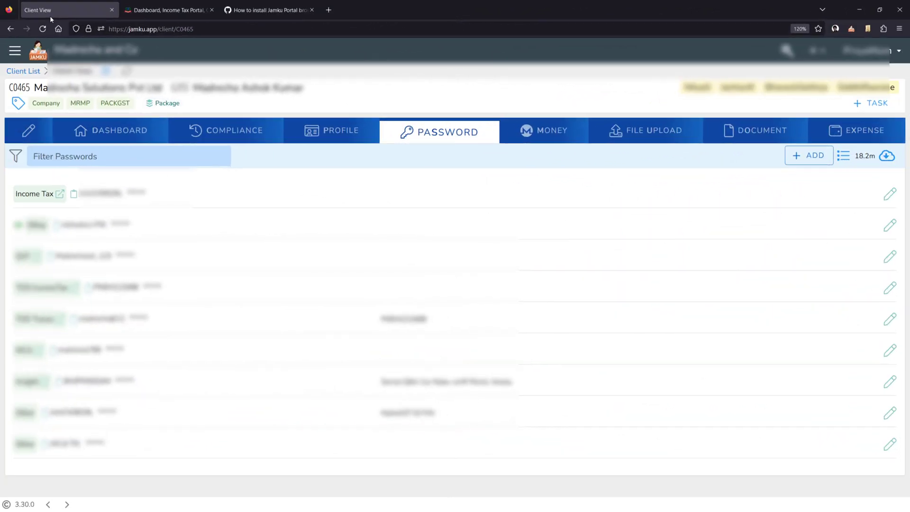
click(15, 50)
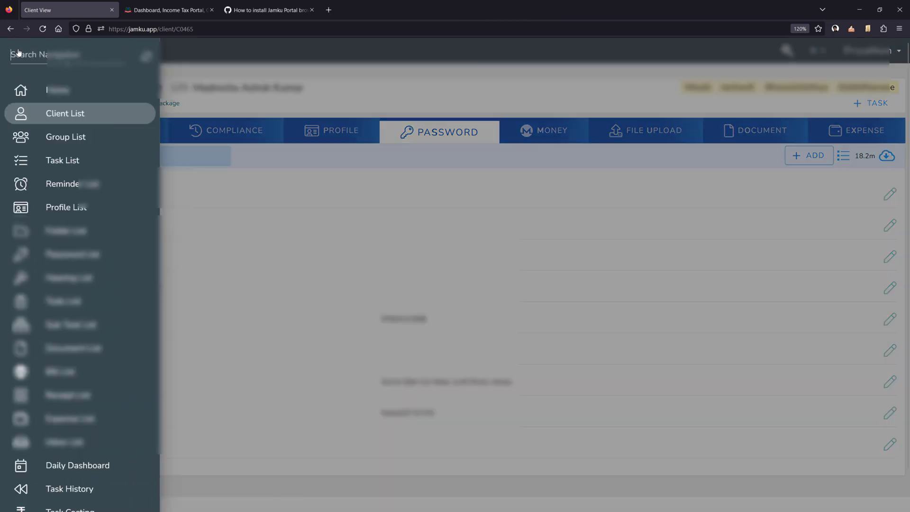
text(off)
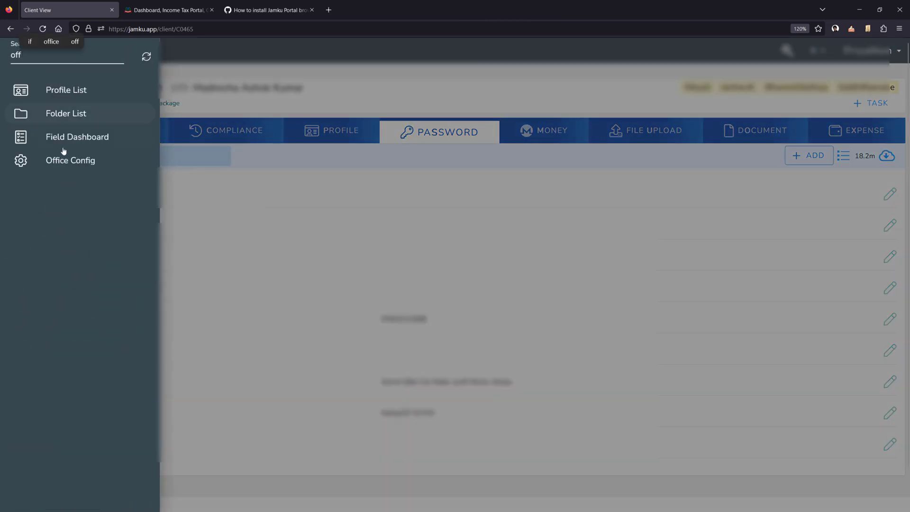
click(70, 161)
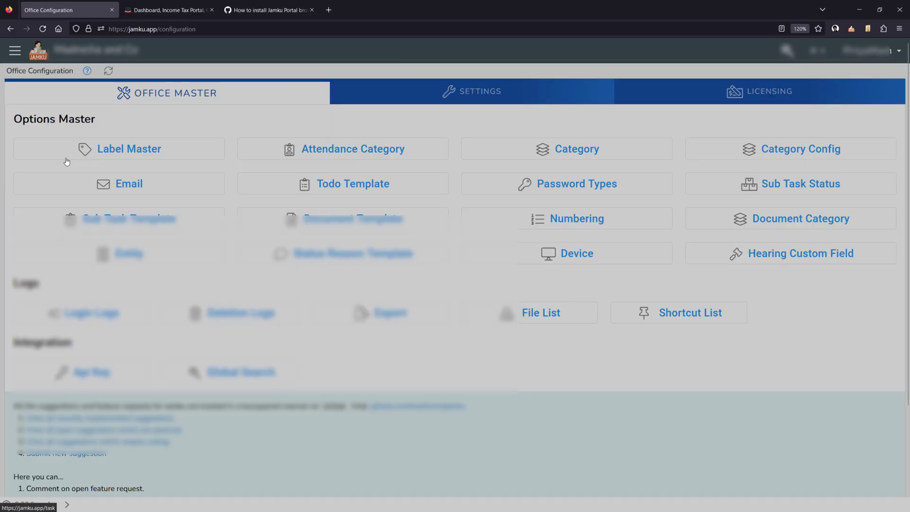
click(203, 92)
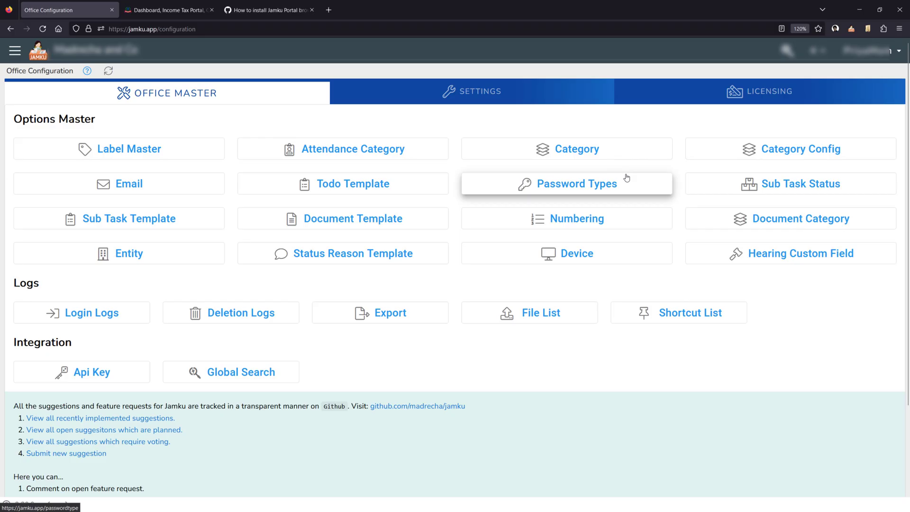
click(567, 183)
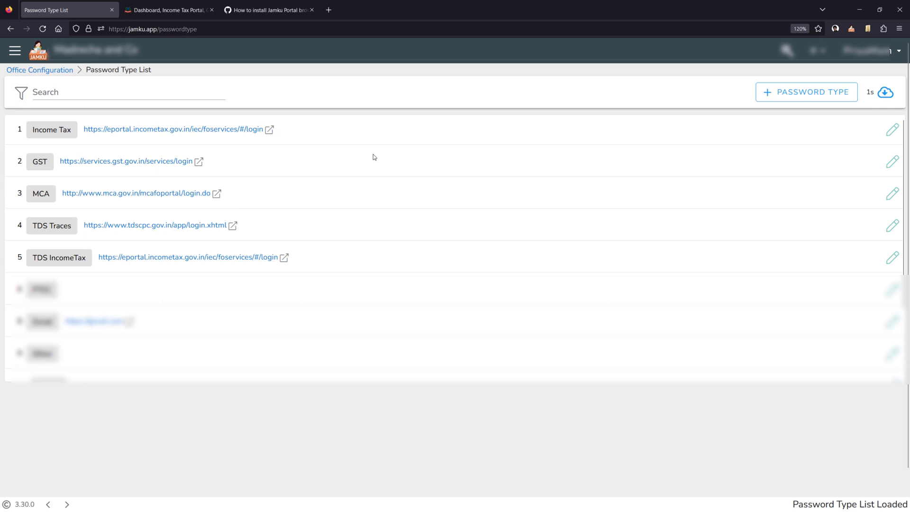
mouse_move(319, 354)
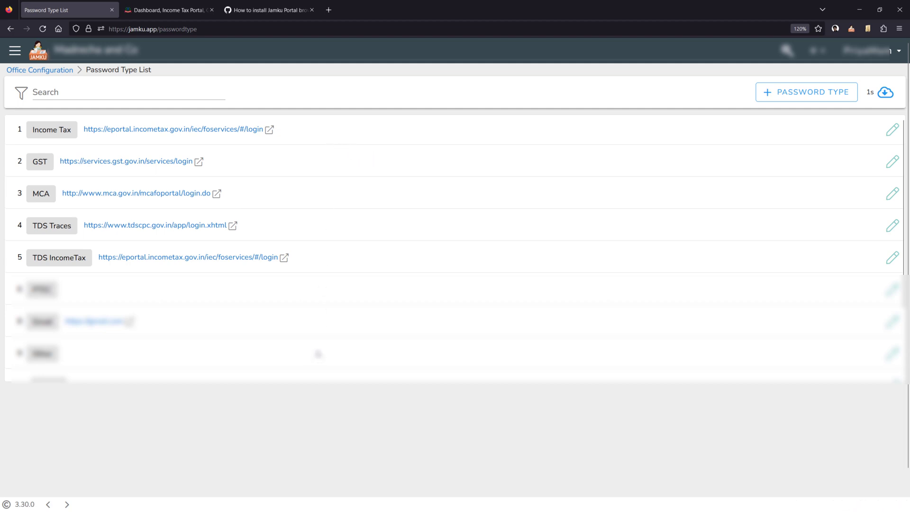
mouse_move(384, 142)
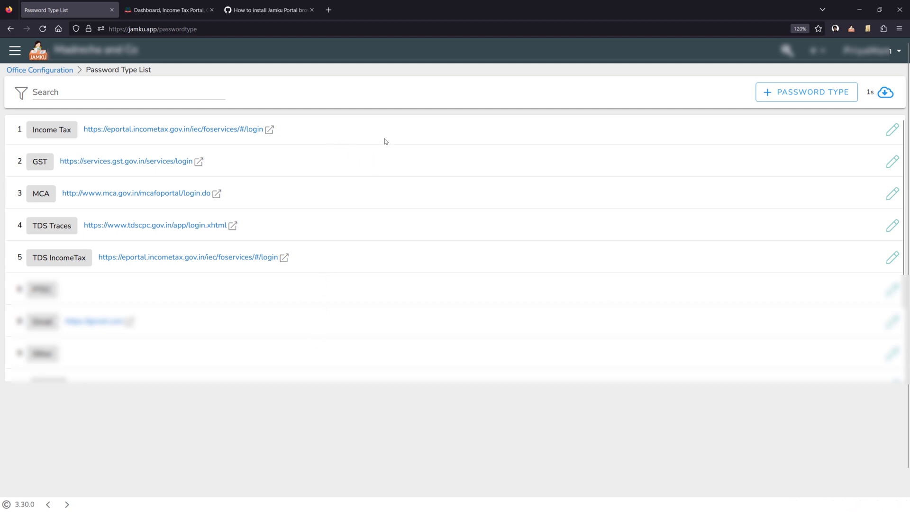
click(806, 91)
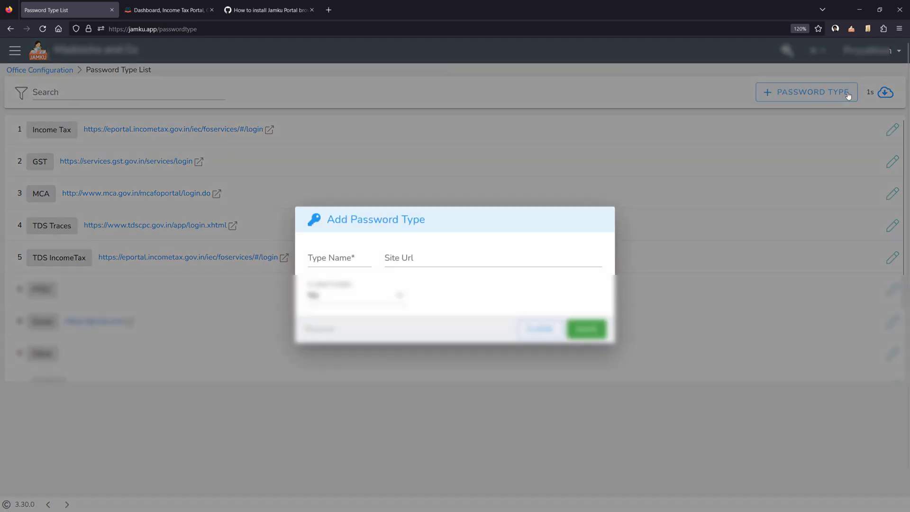
Close the Add Password Type form unsaved and return to the client's Password tab.
click(339, 258)
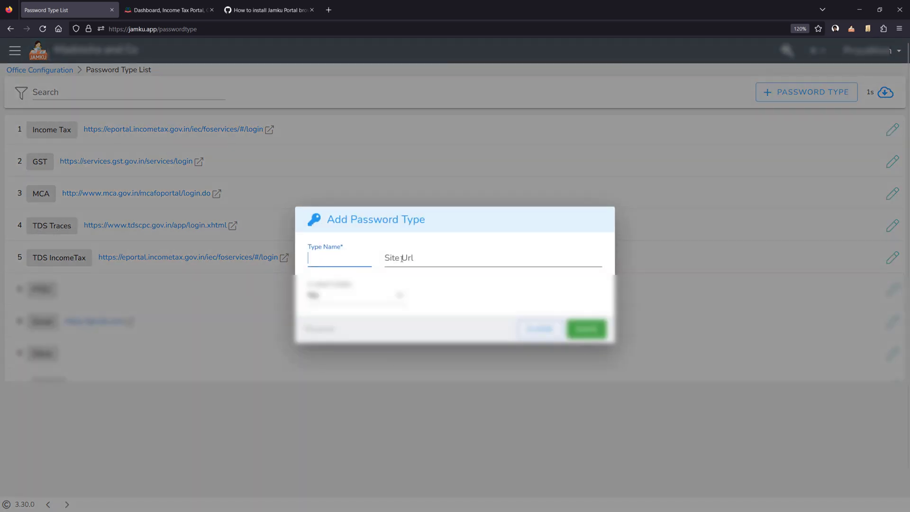
click(539, 329)
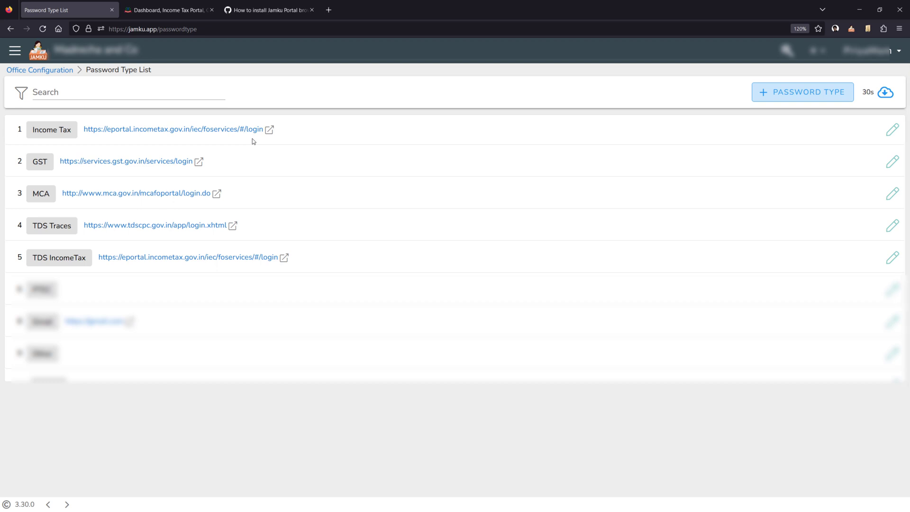
mouse_move(182, 144)
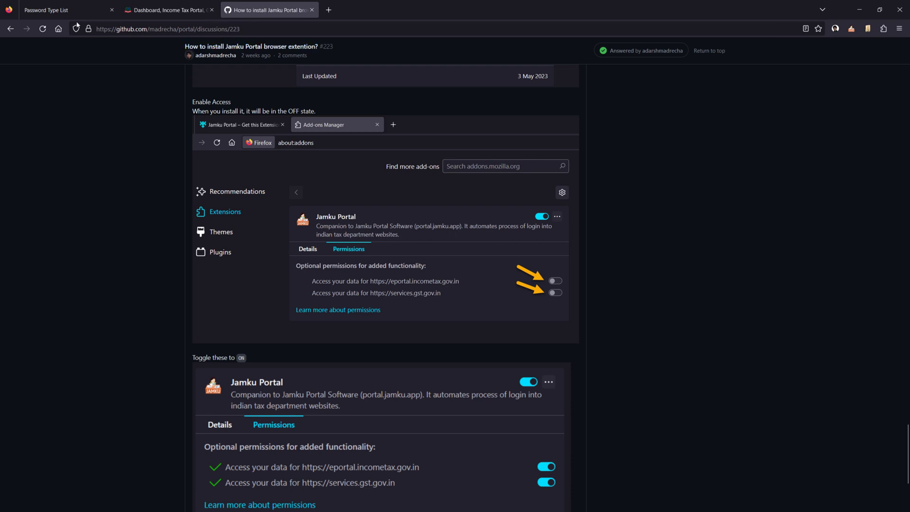
click(64, 10)
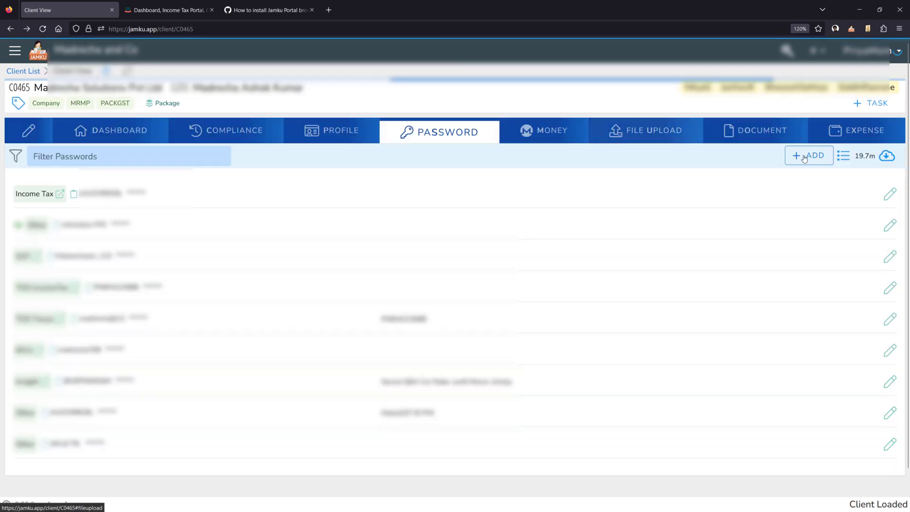
Save a new client password, then open the Income Tax link to the e-Filing dashboard.
click(809, 156)
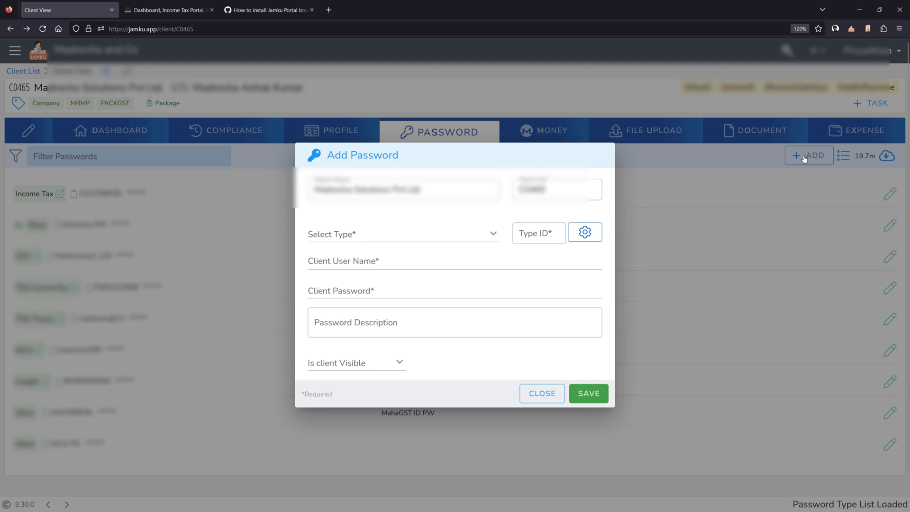
click(401, 234)
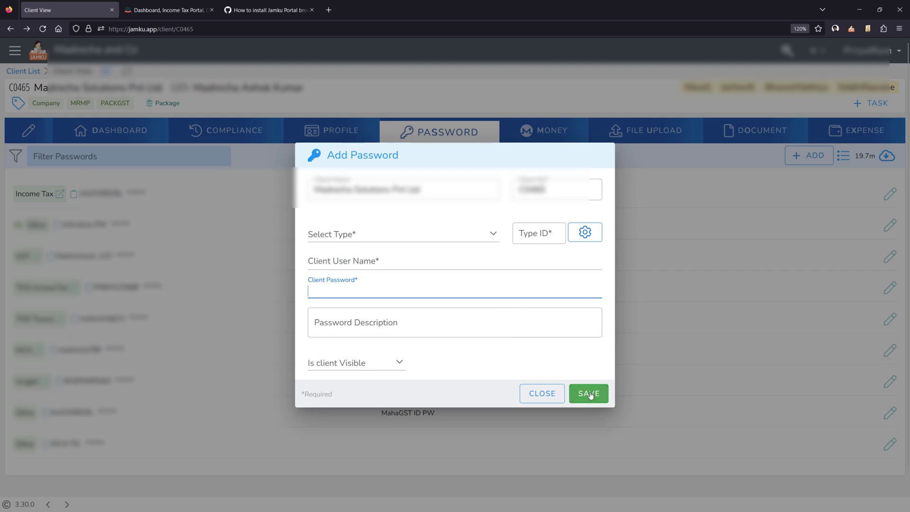
click(588, 393)
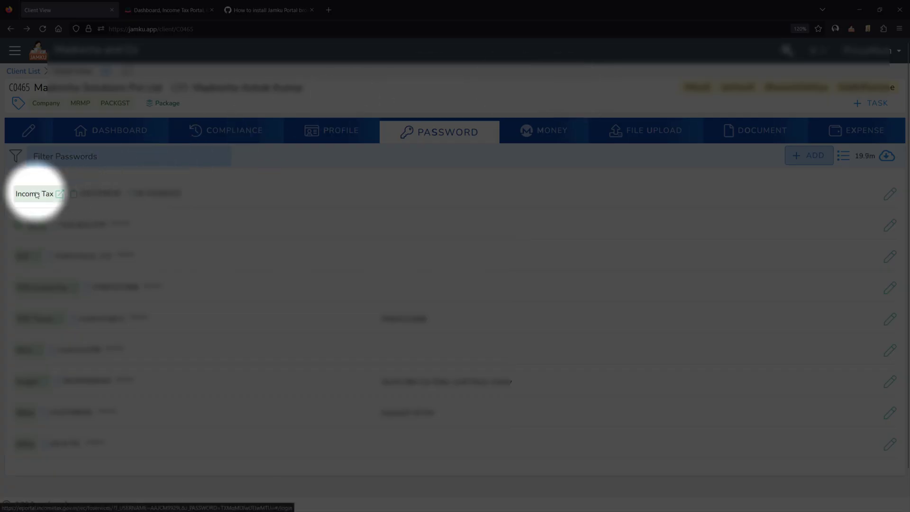
click(59, 193)
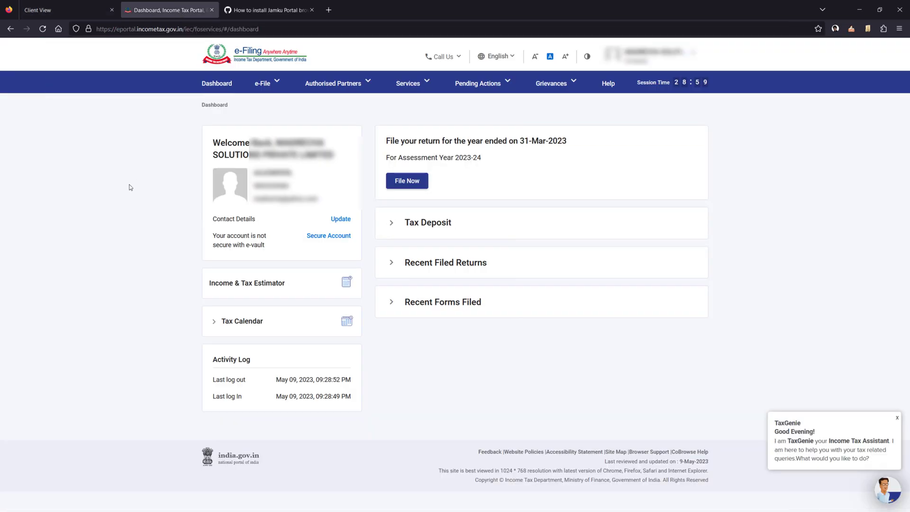